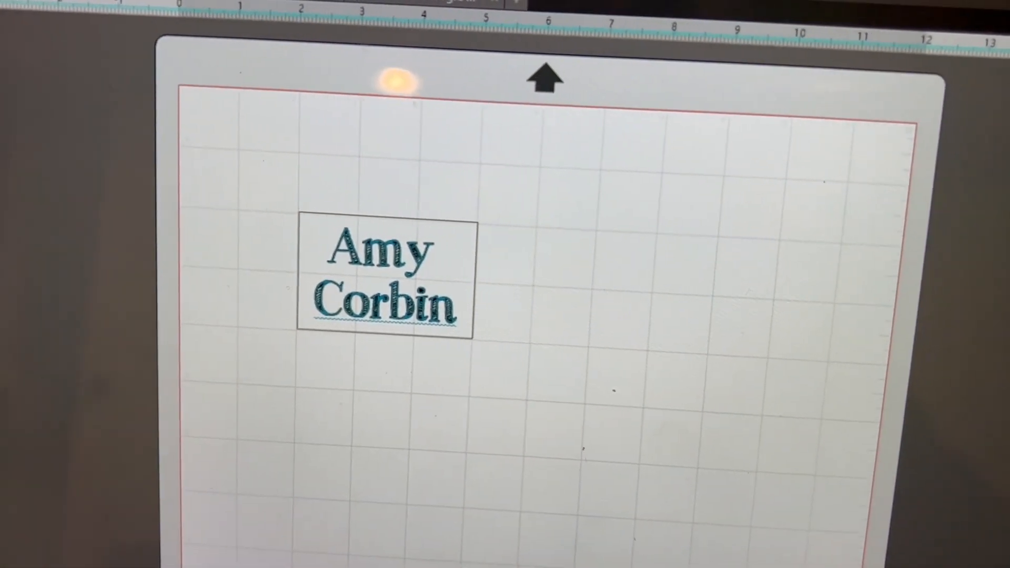
pyautogui.click(386, 283)
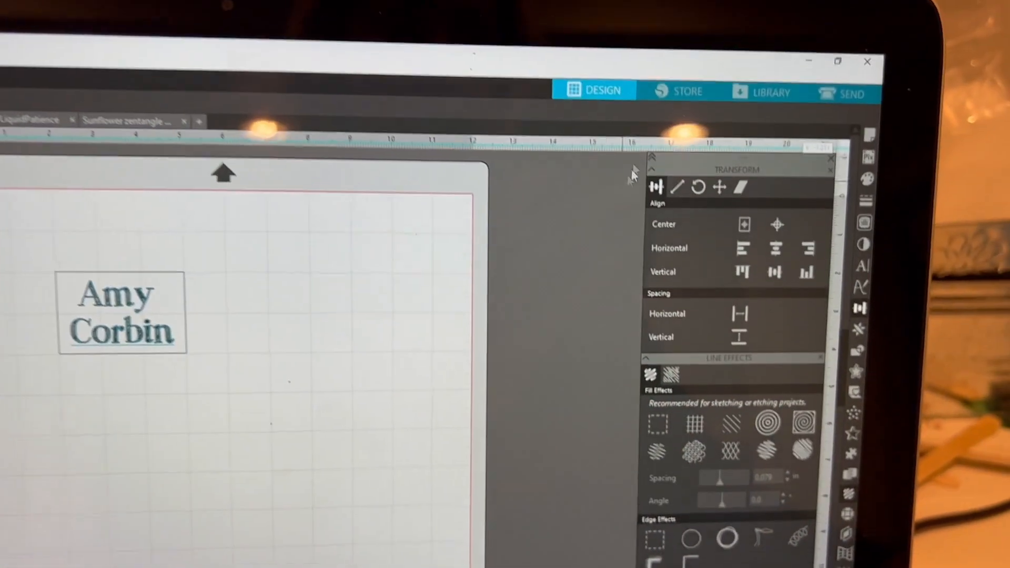
# - Go to Send and start choosing the Carriage 1 action for the Cameo 4
pyautogui.click(848, 94)
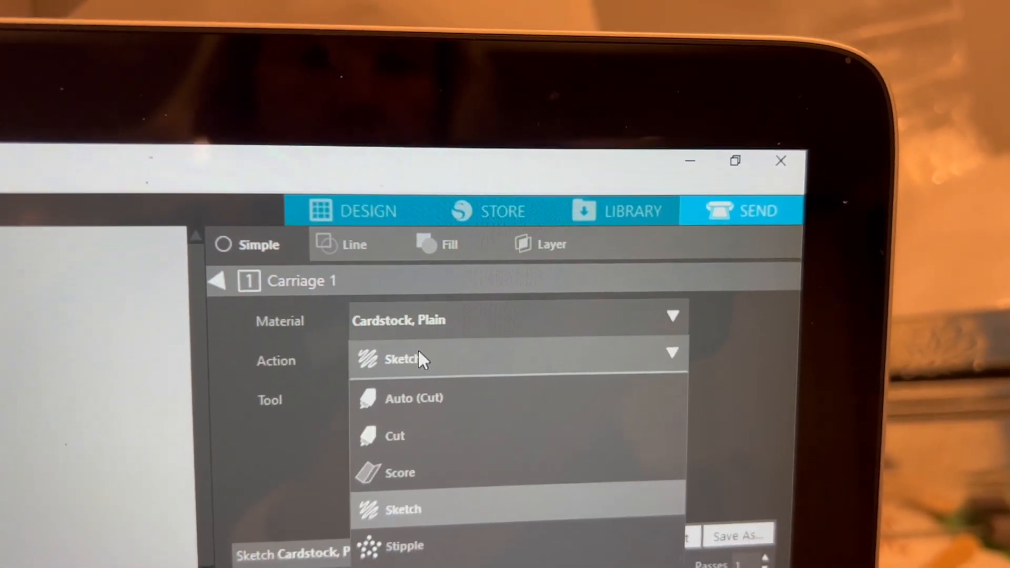
pyautogui.click(423, 397)
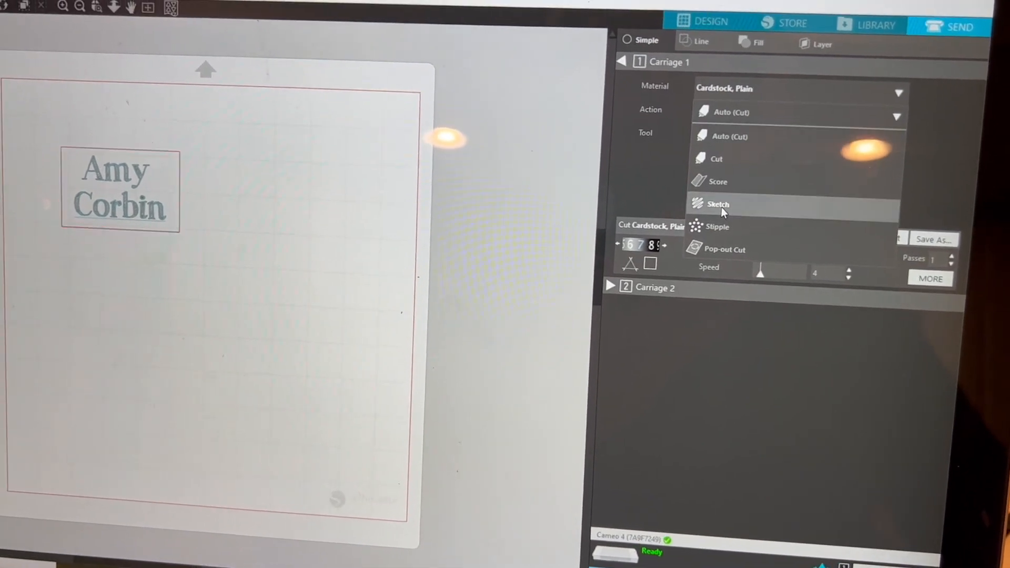
# - Set Carriage 1 to Sketch with Pen in regular Sketch mode, force 24, speed 5, 2 passes
pyautogui.click(717, 204)
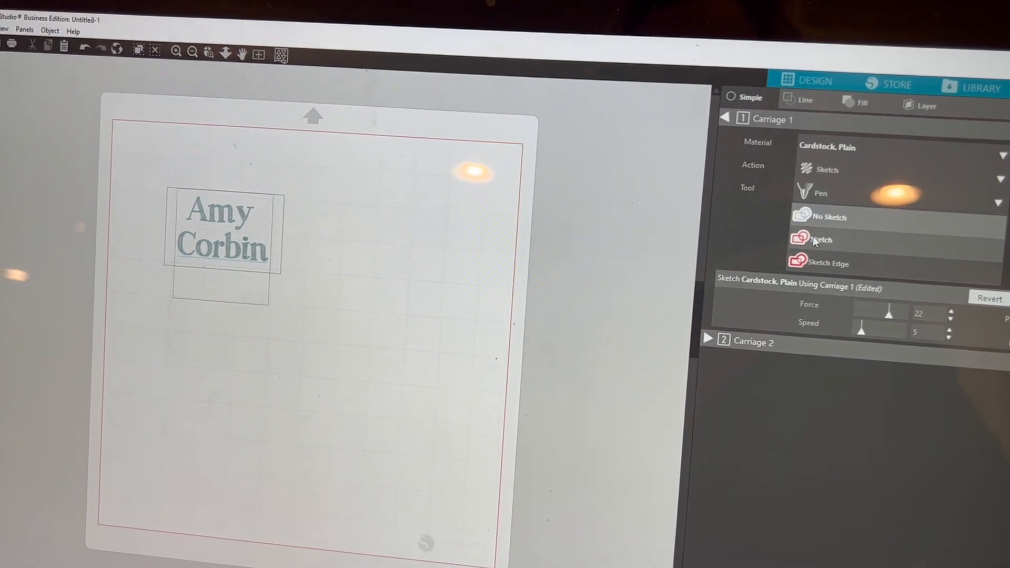
pyautogui.click(821, 239)
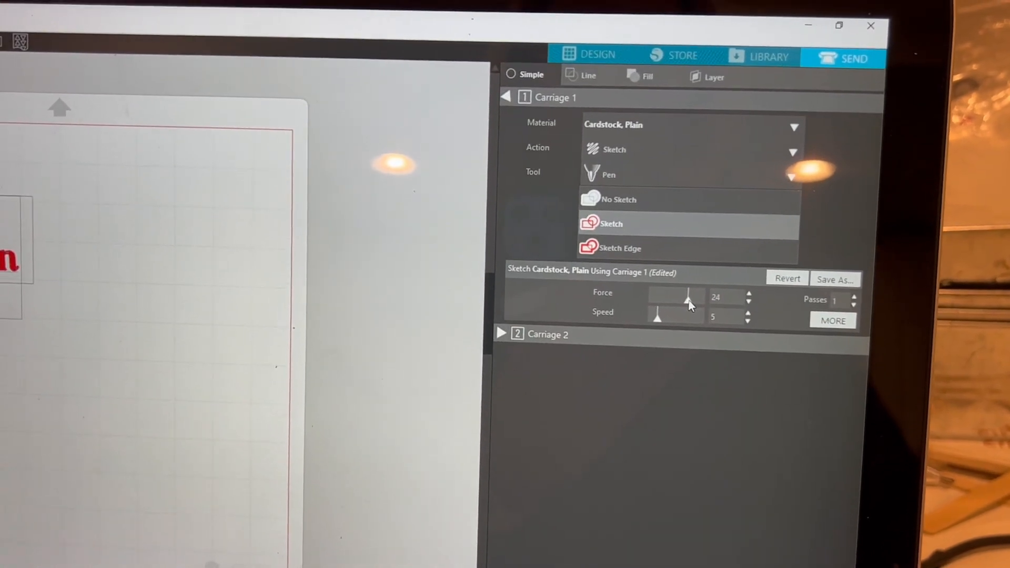
pyautogui.click(850, 295)
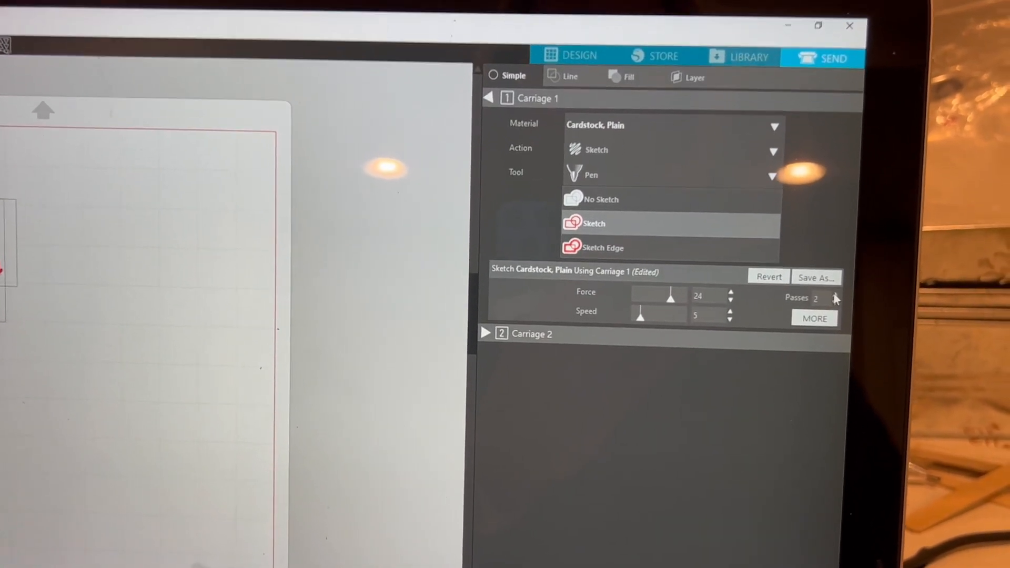